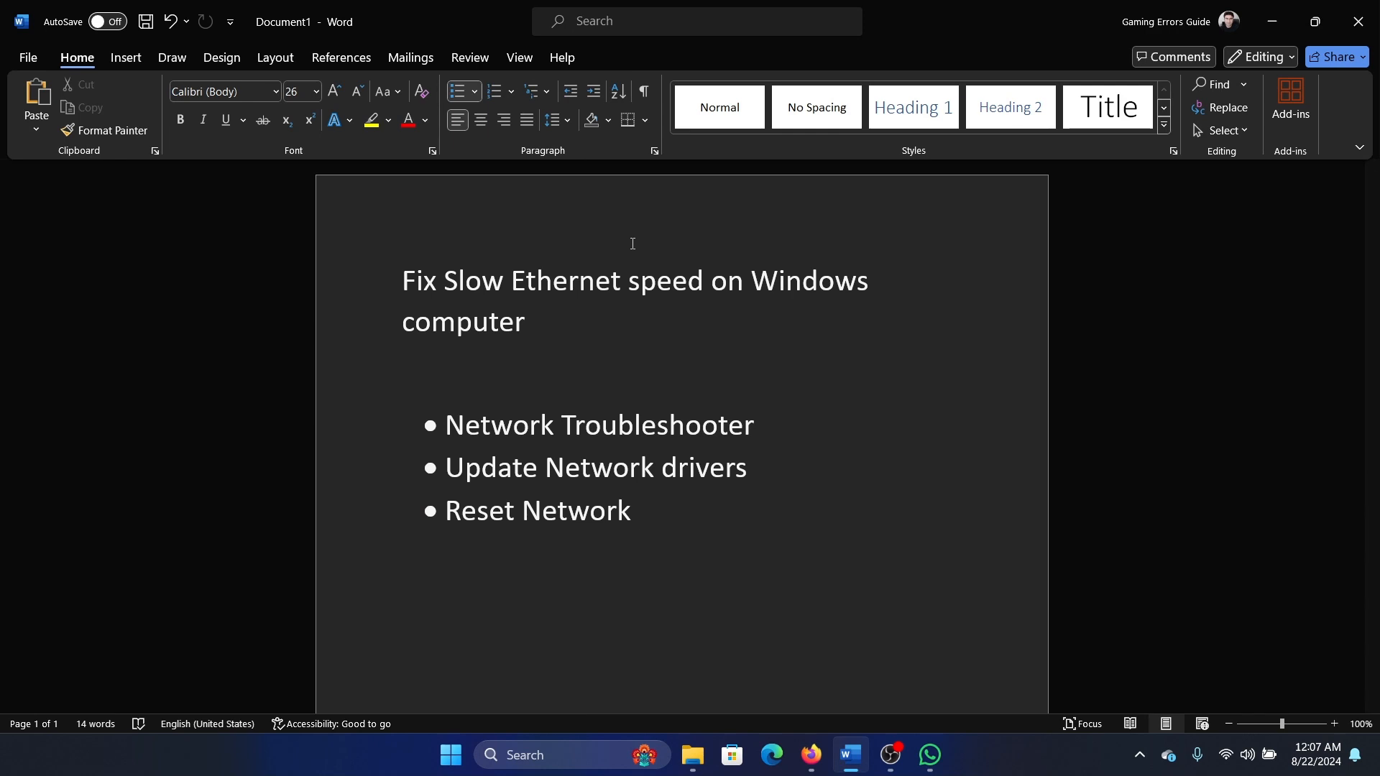
Run the Network and Internet troubleshooter from System > Troubleshoot, then close the Get Help results.
left_click(638, 511)
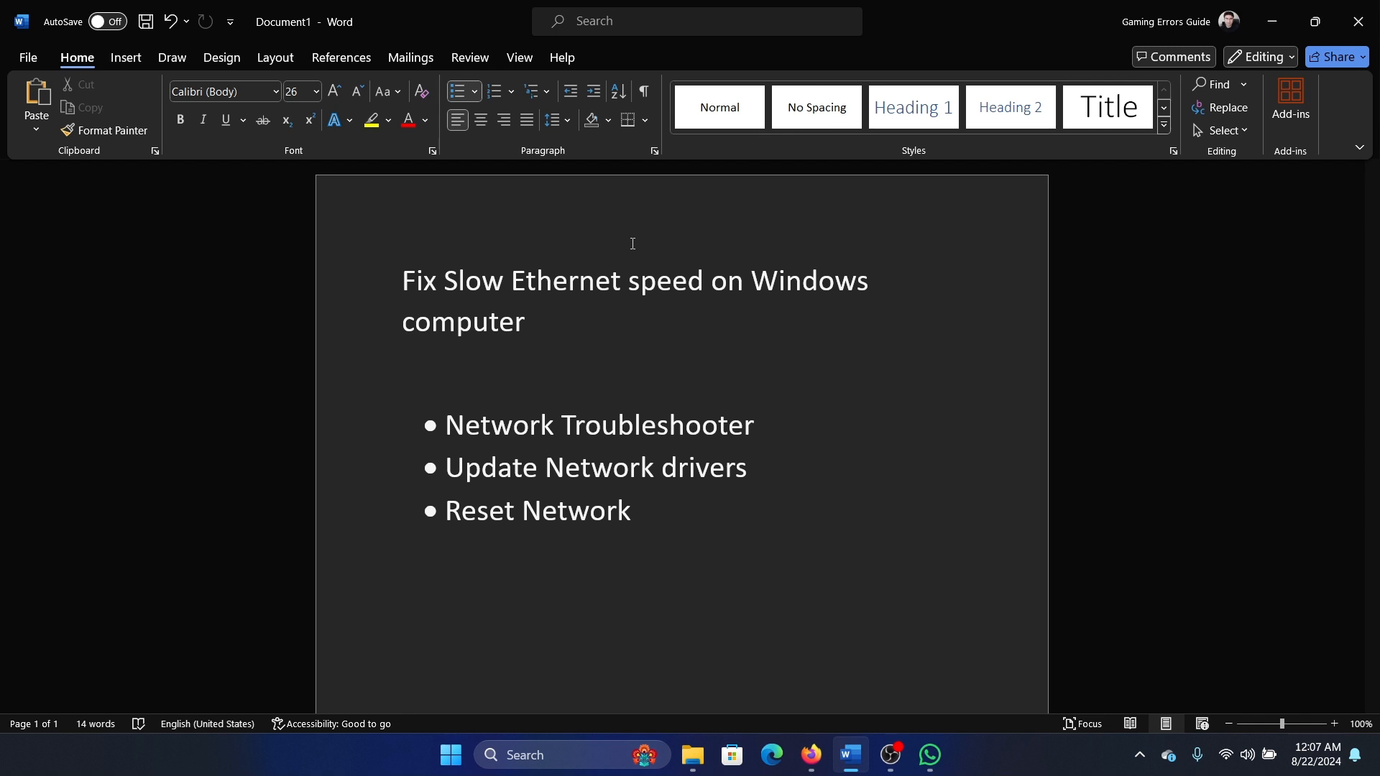
left_click(639, 510)
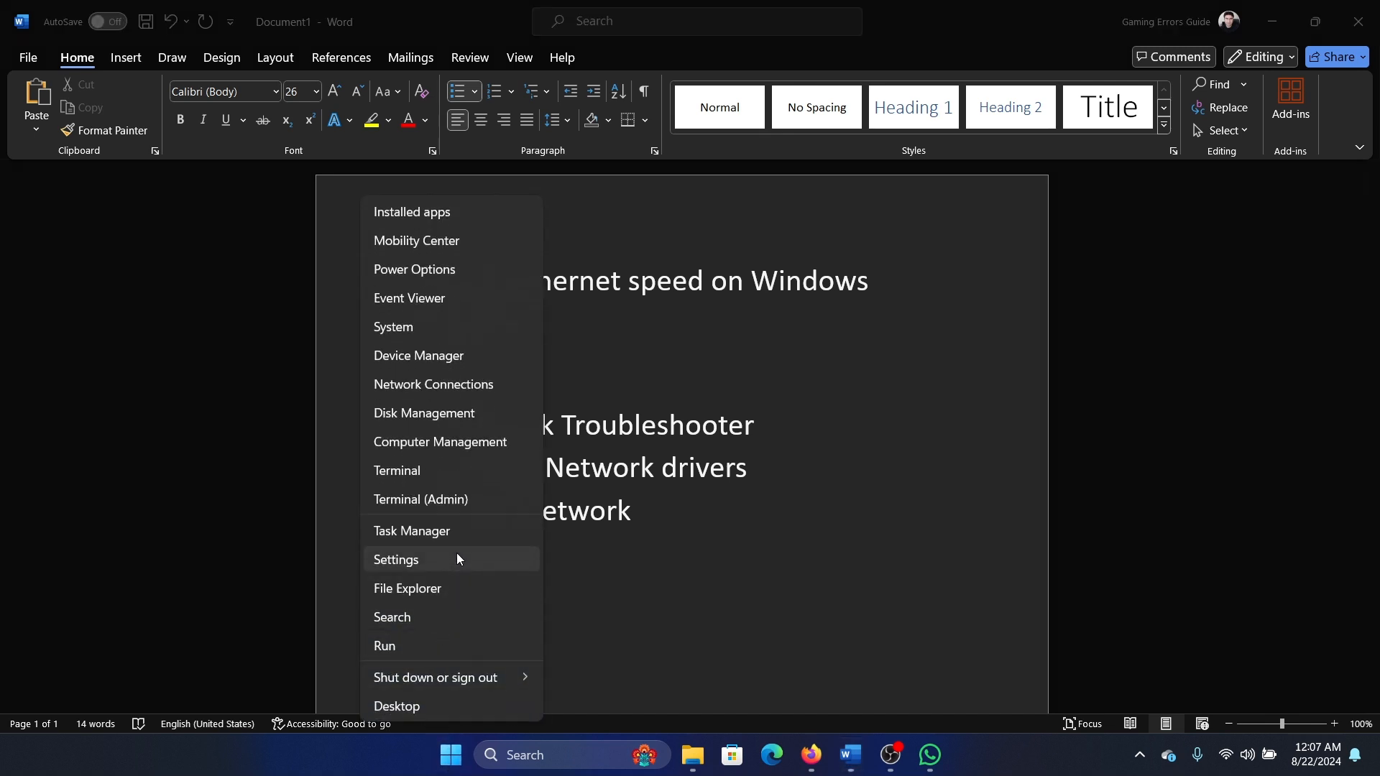
left_click(396, 559)
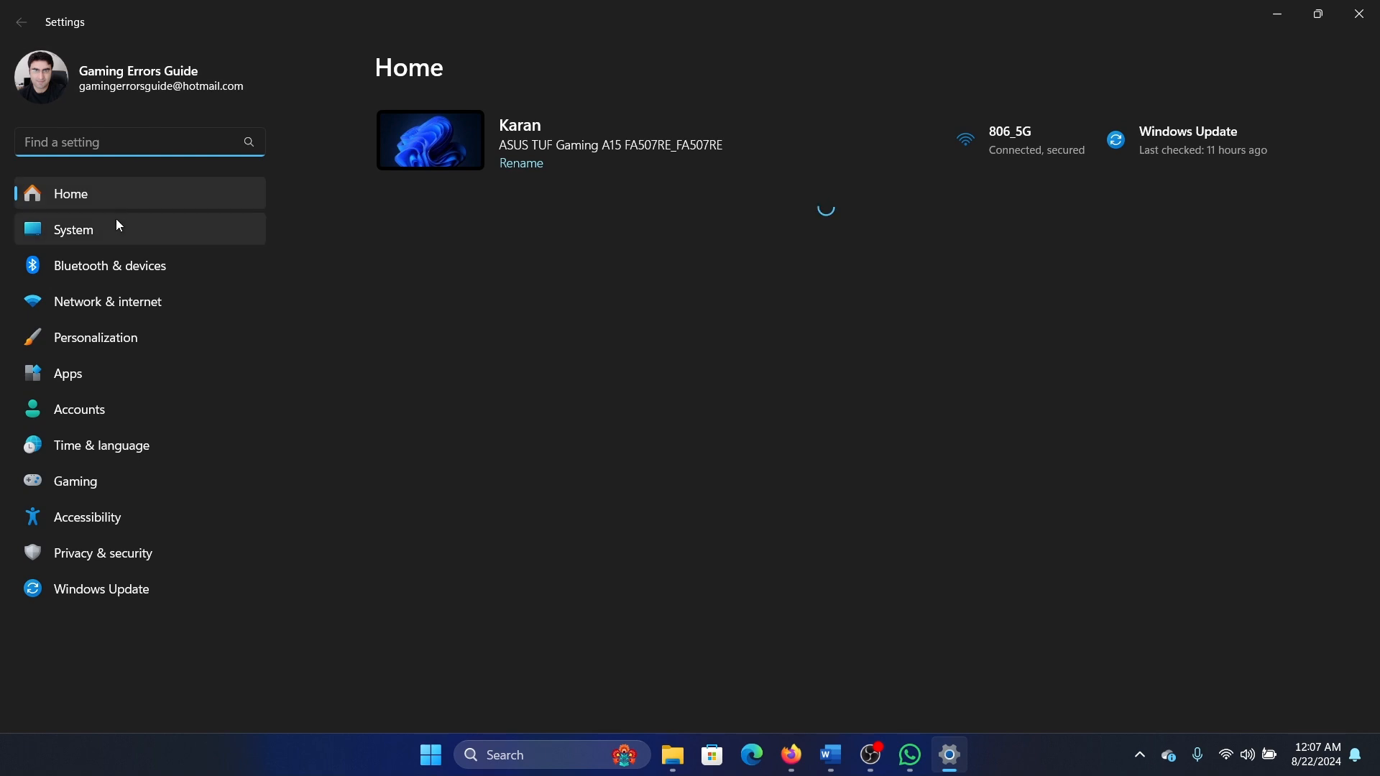
left_click(73, 230)
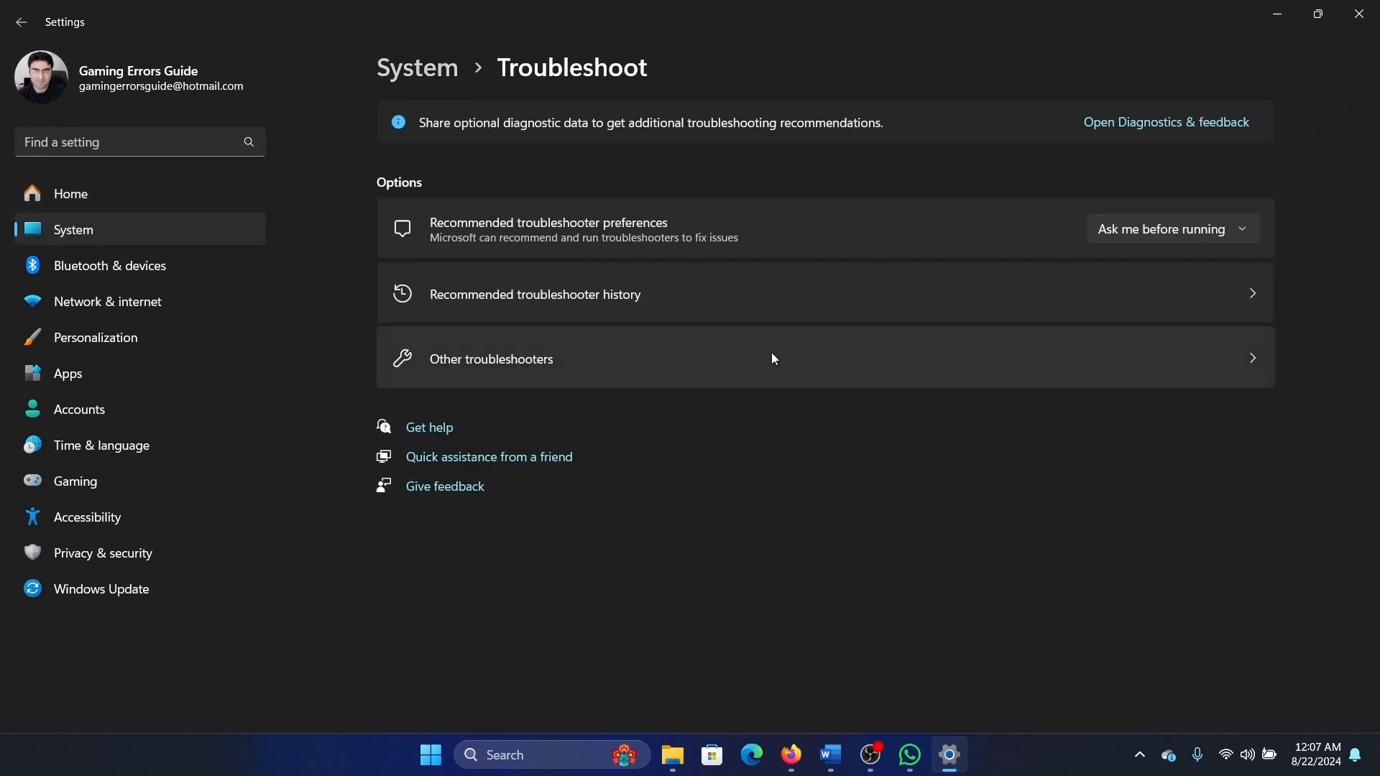
left_click(490, 358)
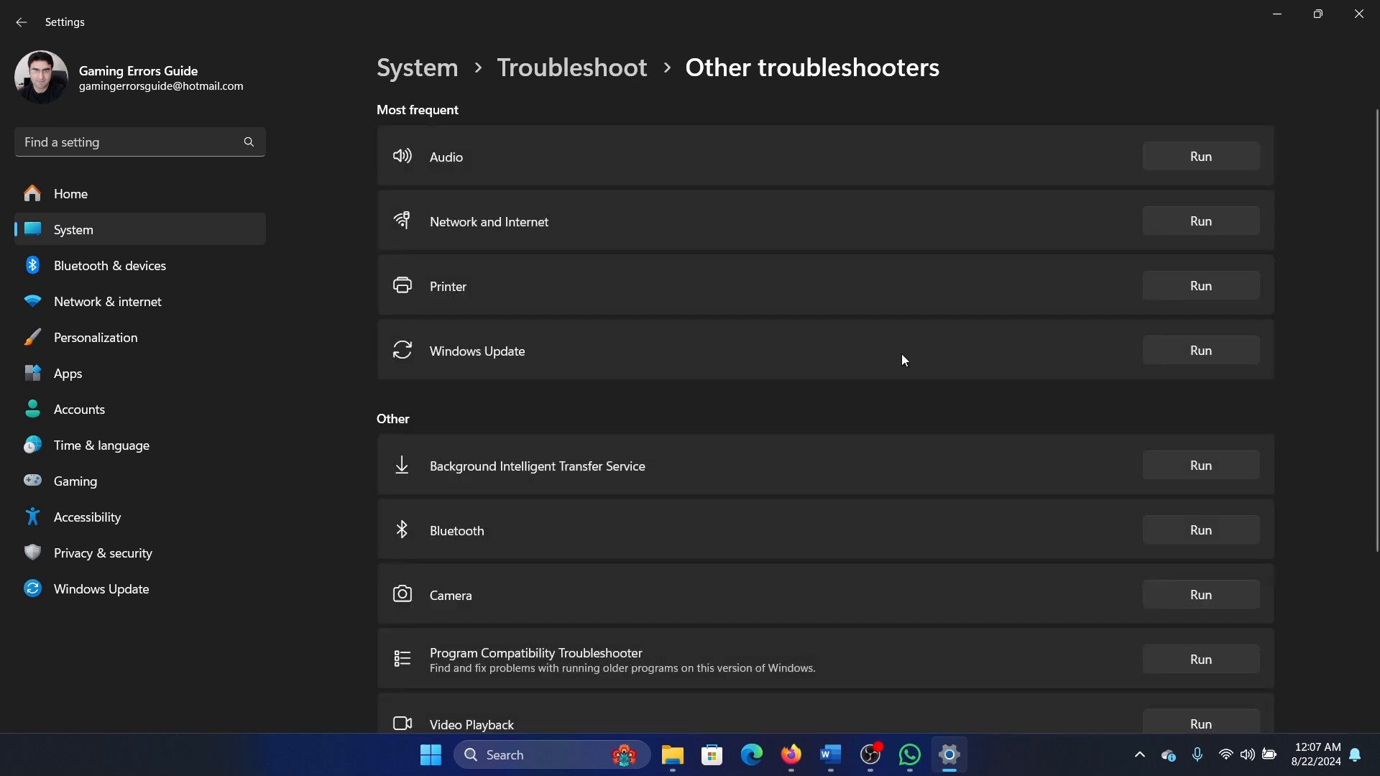
mouse_move(1129, 230)
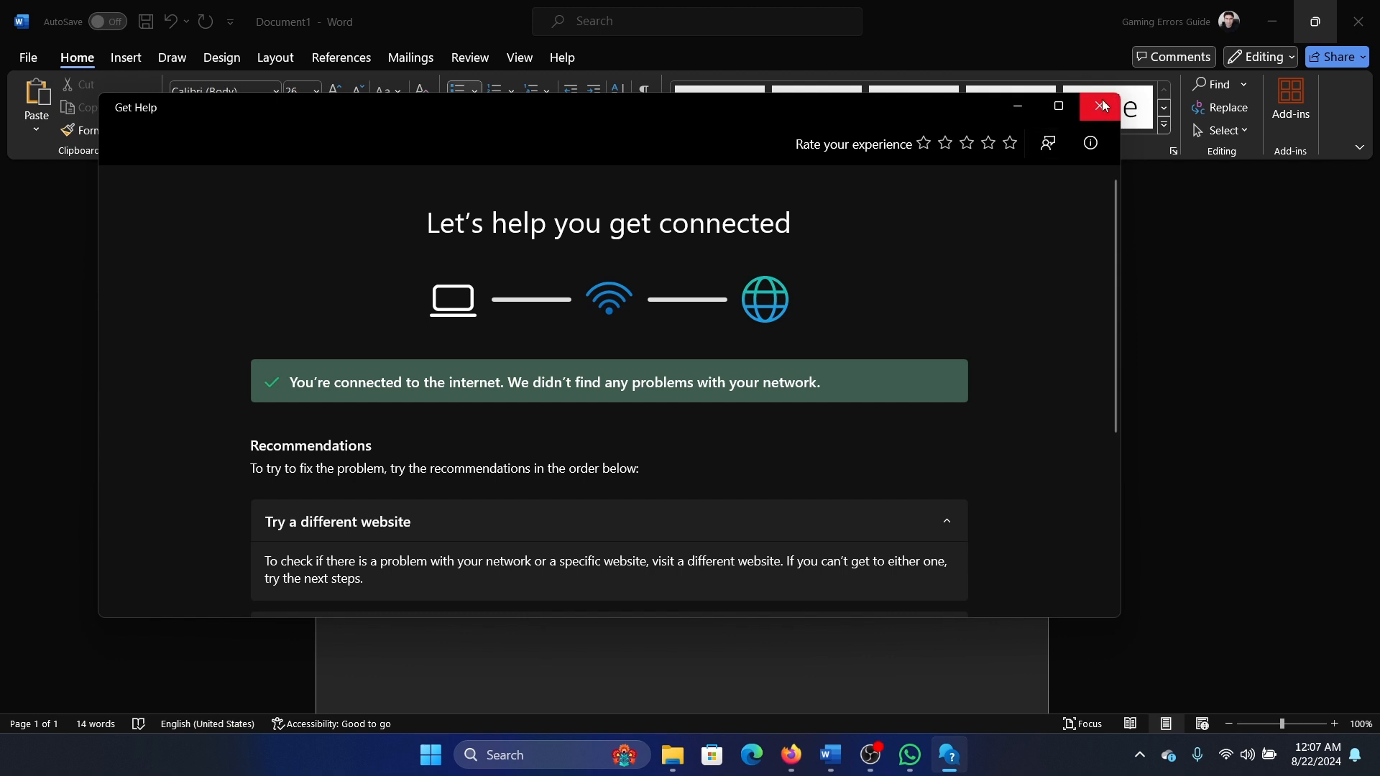
left_click(1101, 106)
type("de")
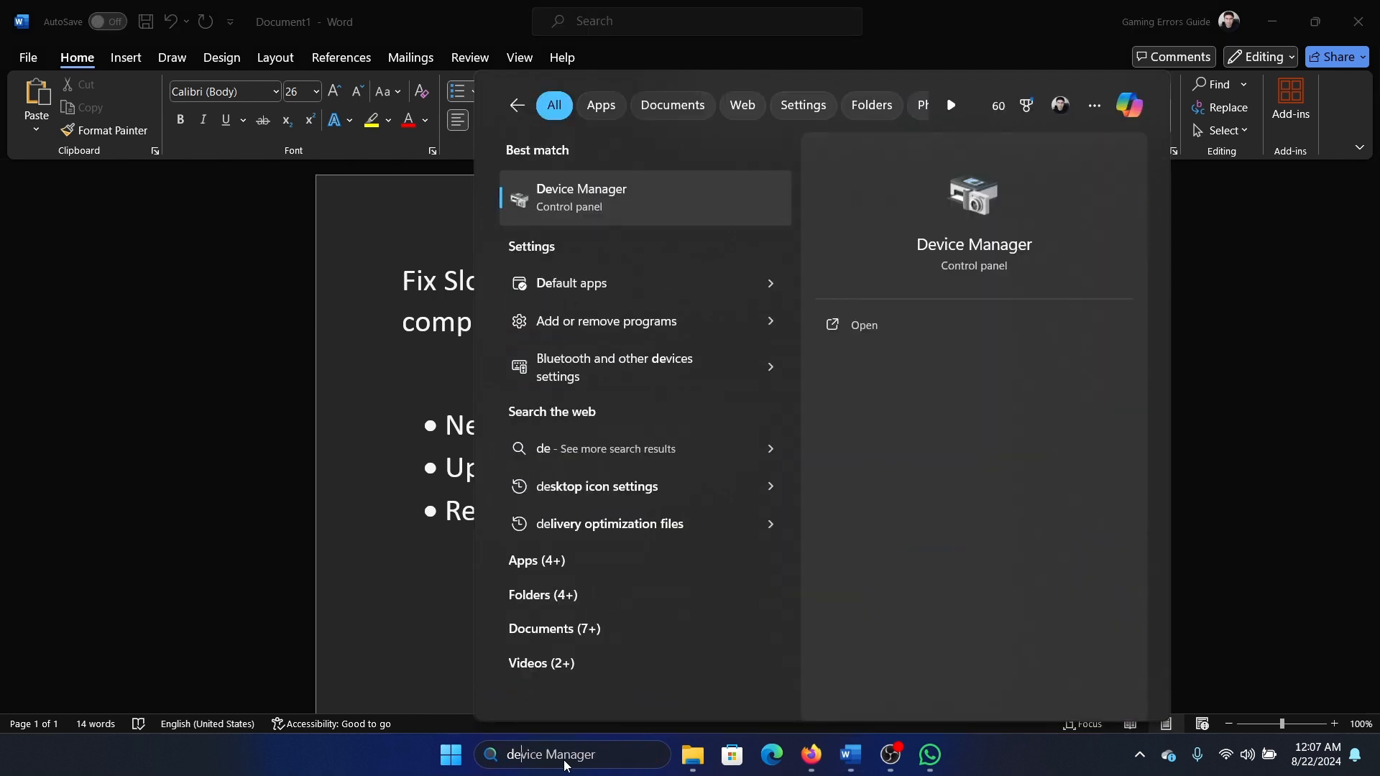
Update the MediaTek Wi-Fi 6 MT7921 driver under Network adapters in Device Manager, then close it.
left_click(862, 324)
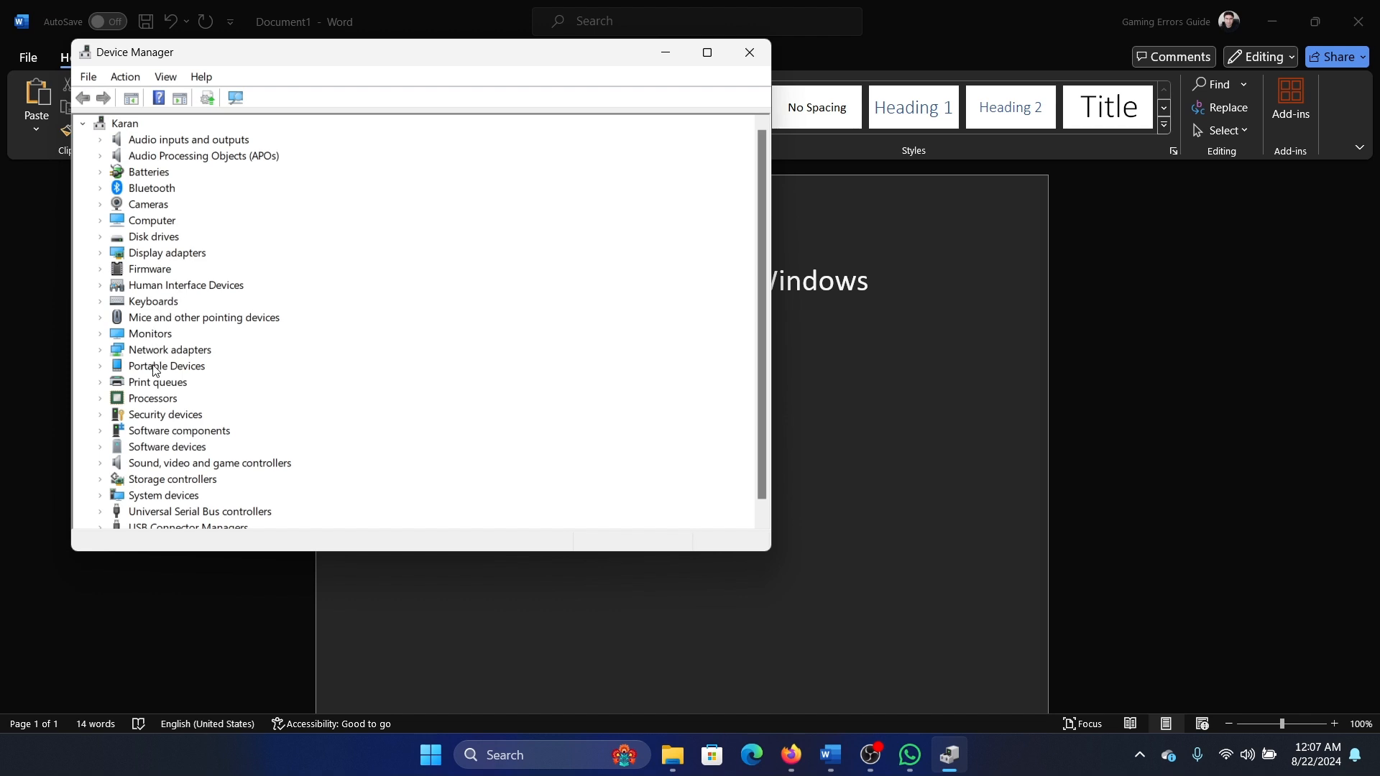
mouse_move(132, 299)
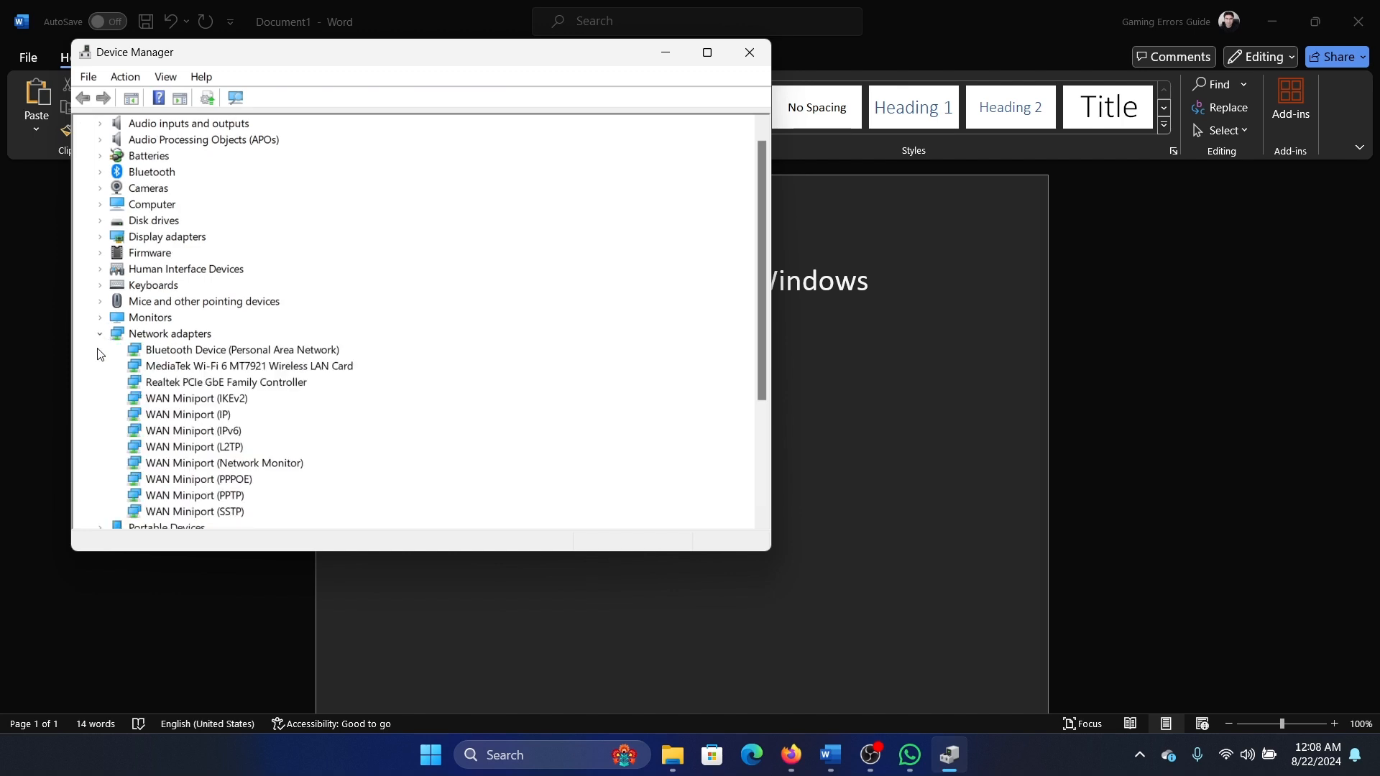
left_click(250, 365)
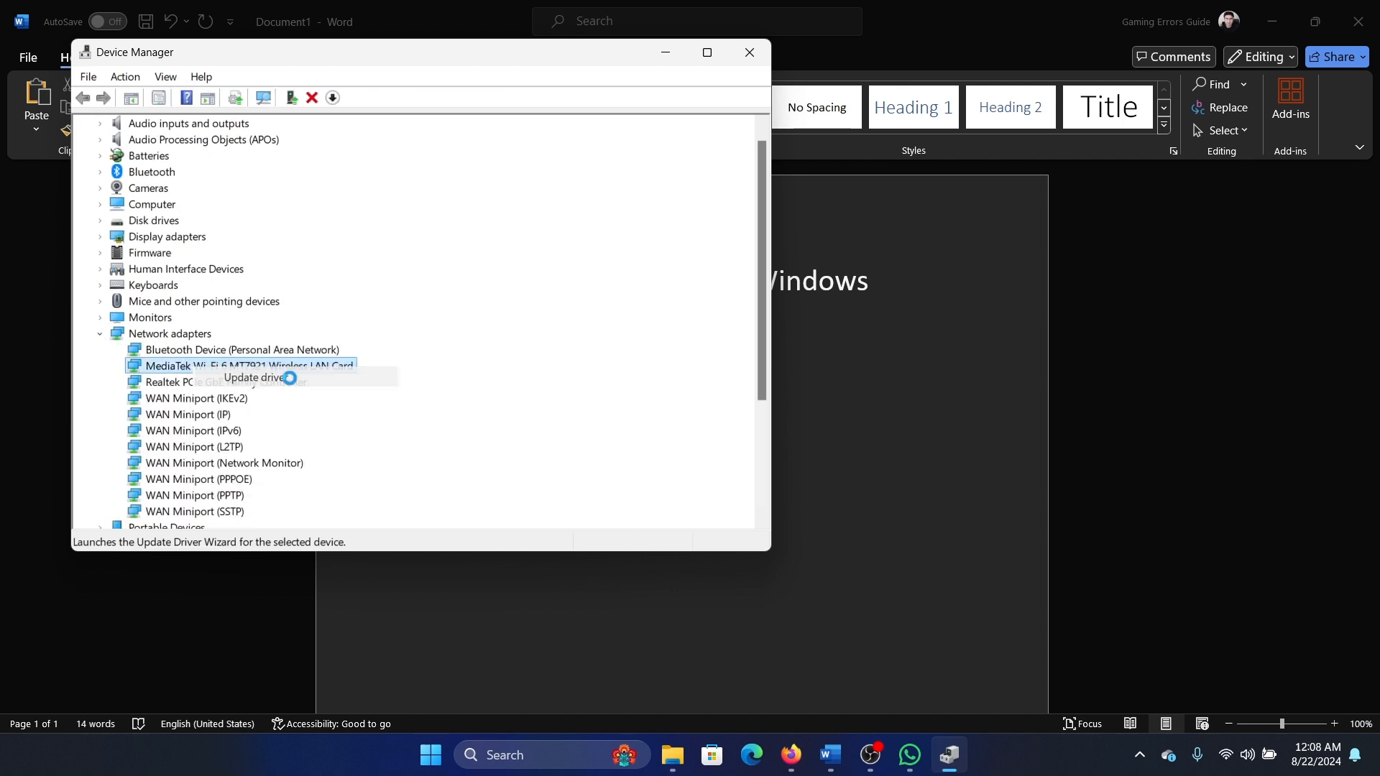
mouse_move(749, 53)
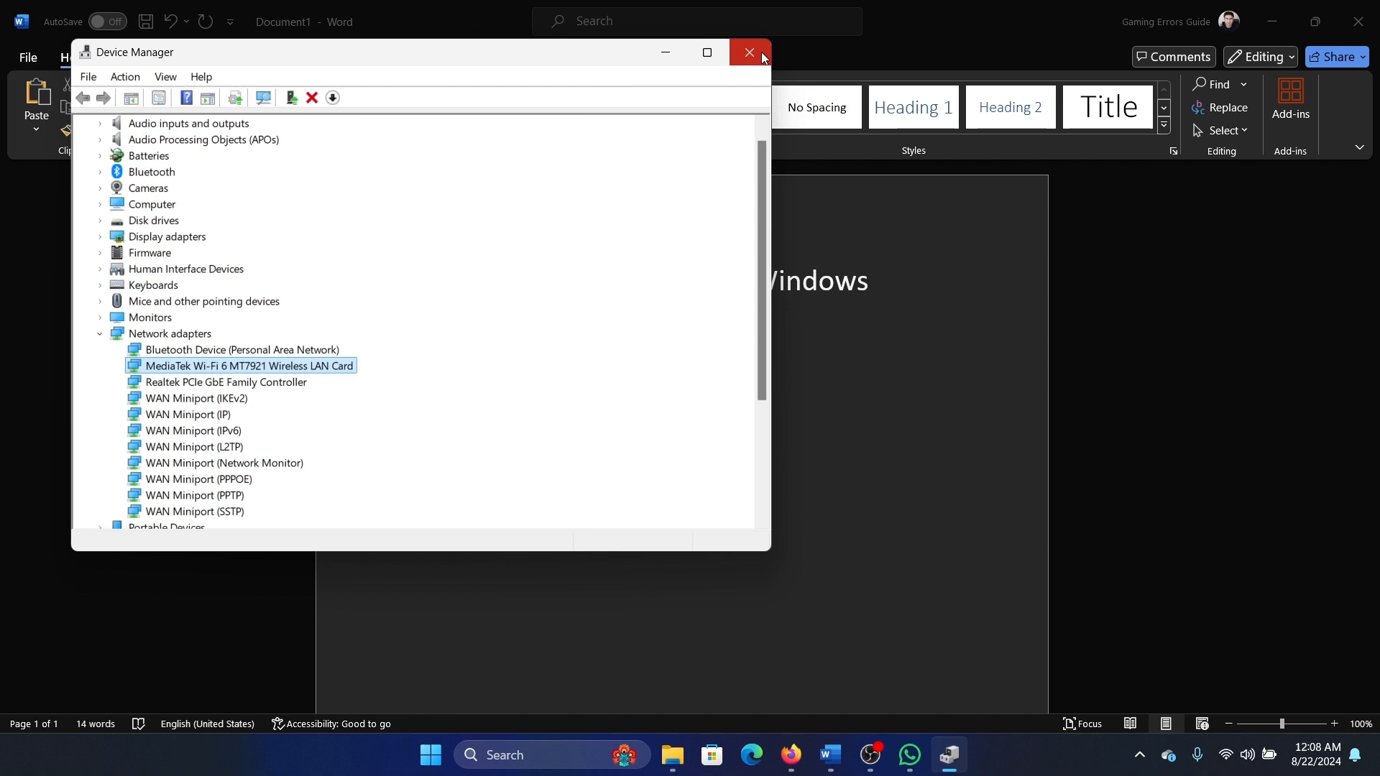
left_click(747, 51)
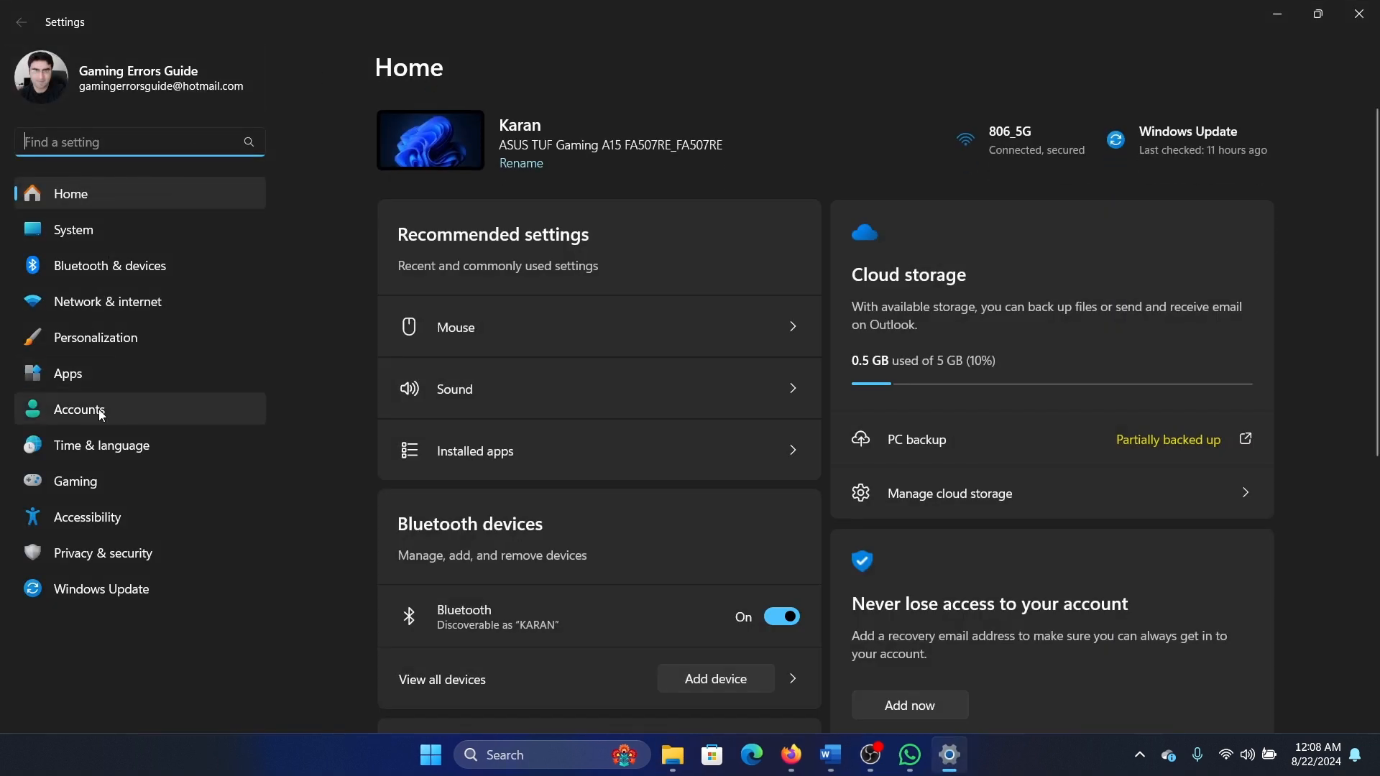
mouse_move(103, 589)
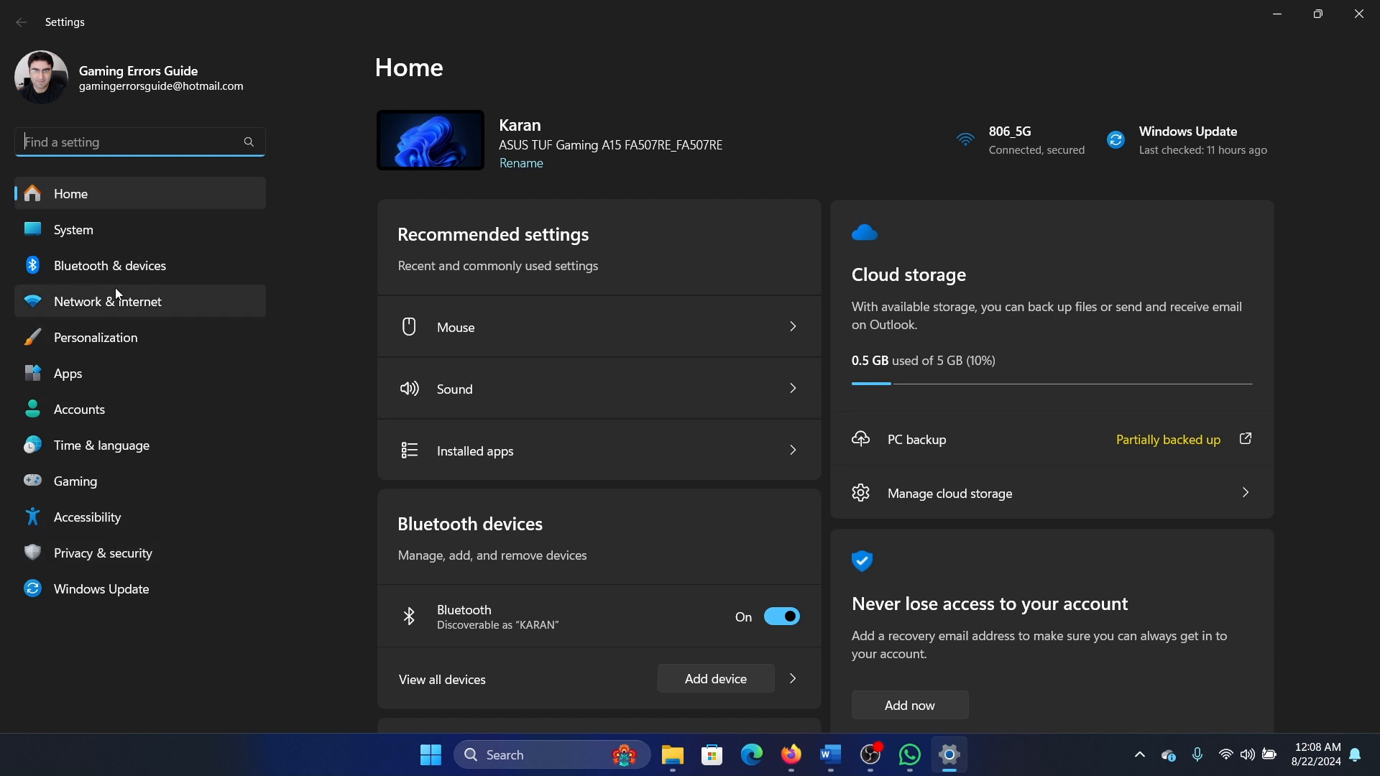
Choose Reset now on the Network reset page under Advanced network settings.
left_click(107, 301)
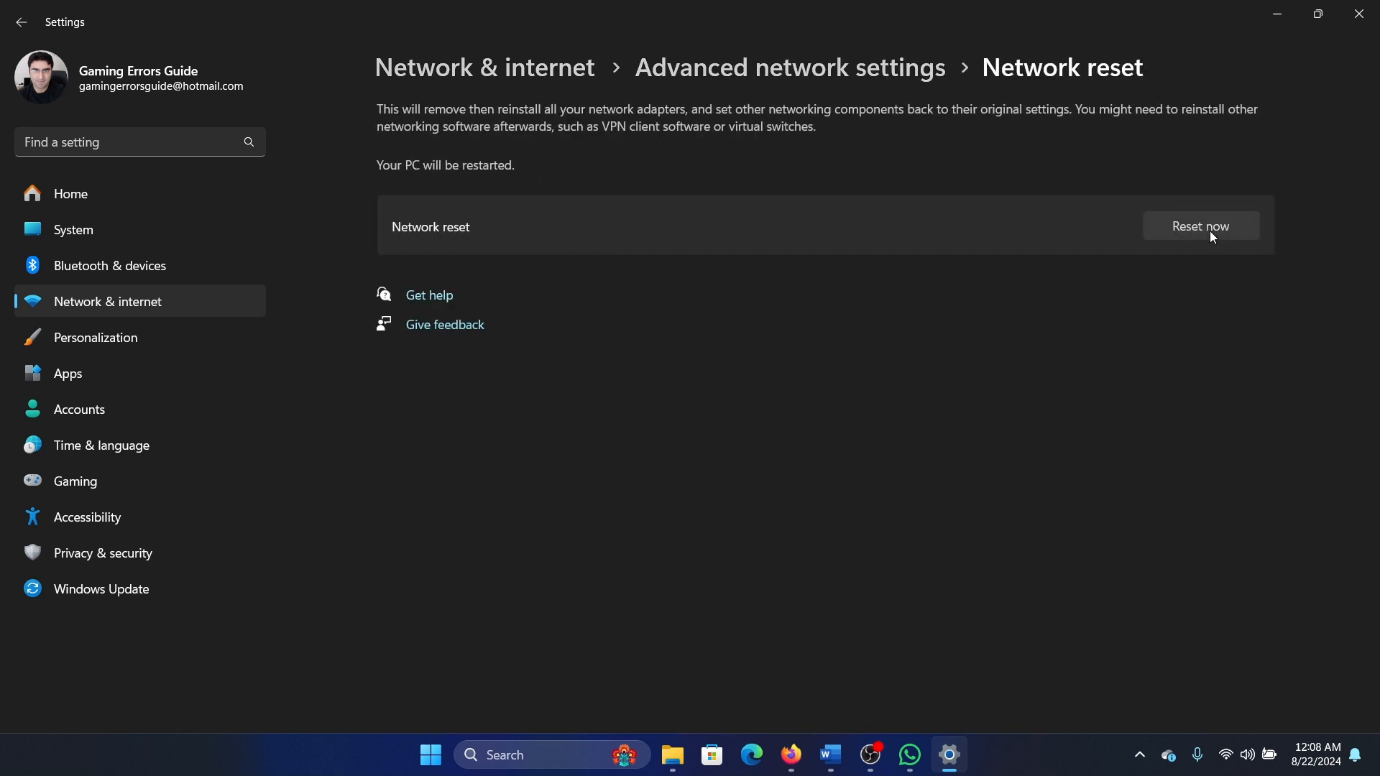
left_click(1198, 226)
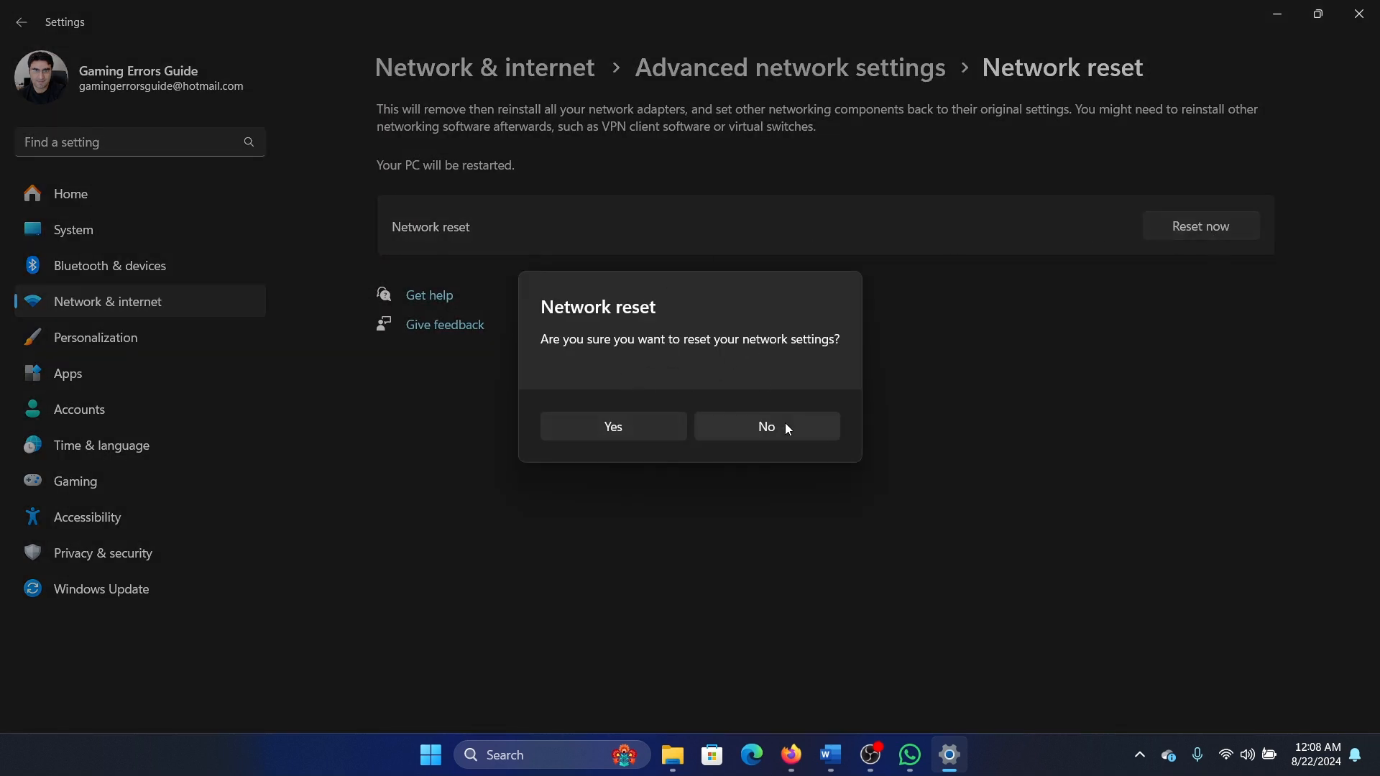